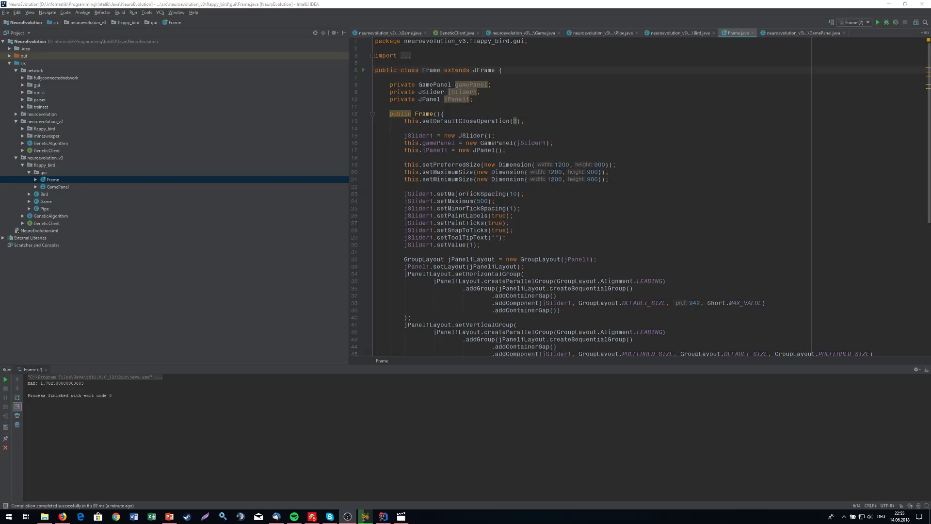
mouse_move(173, 215)
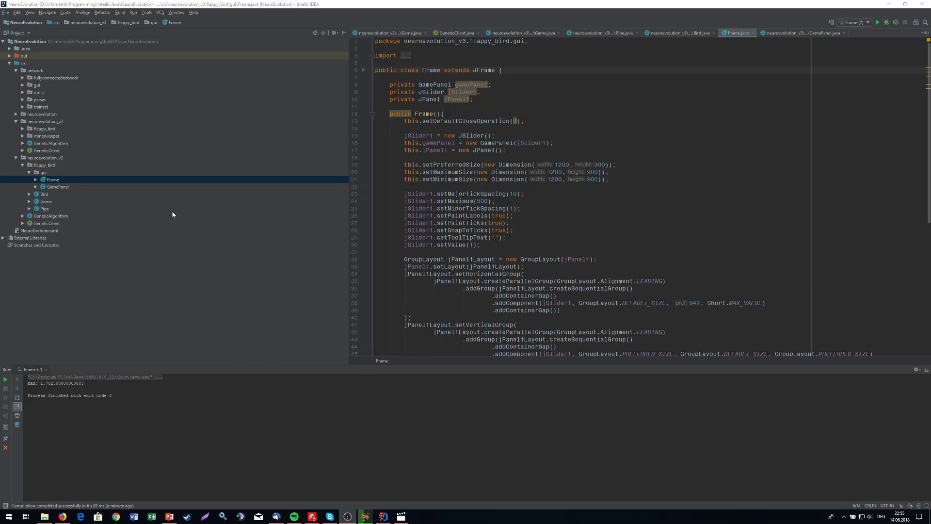
mouse_move(63, 215)
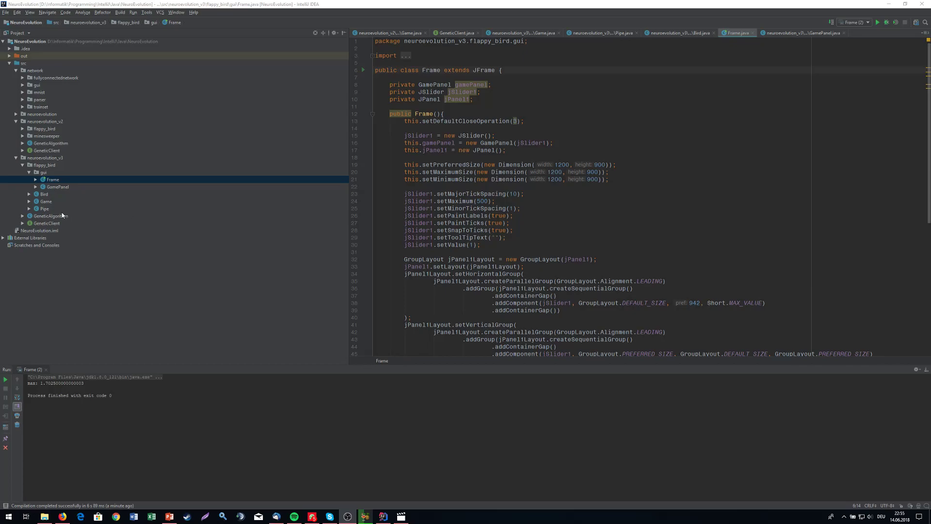
mouse_move(58, 223)
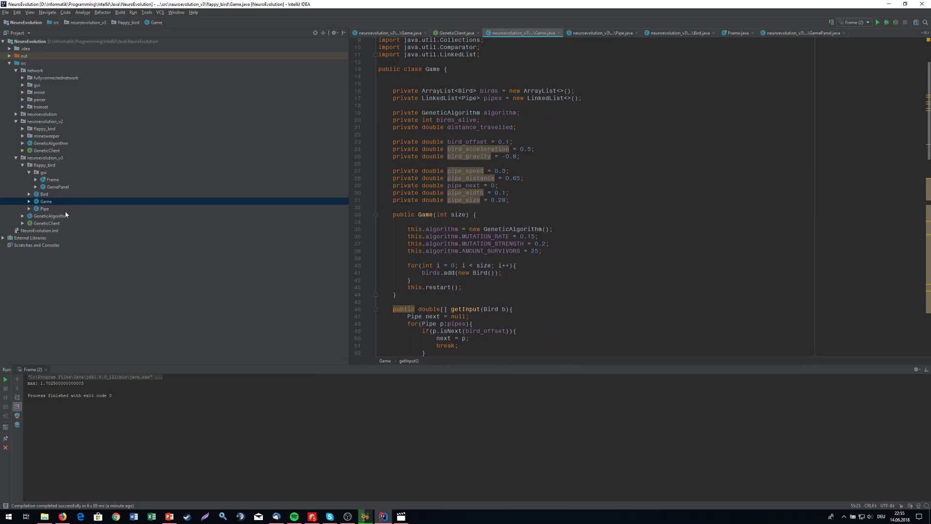
- Open Pipe.java, highlight the x field and isNext method, and scroll through the class
left_click(46, 201)
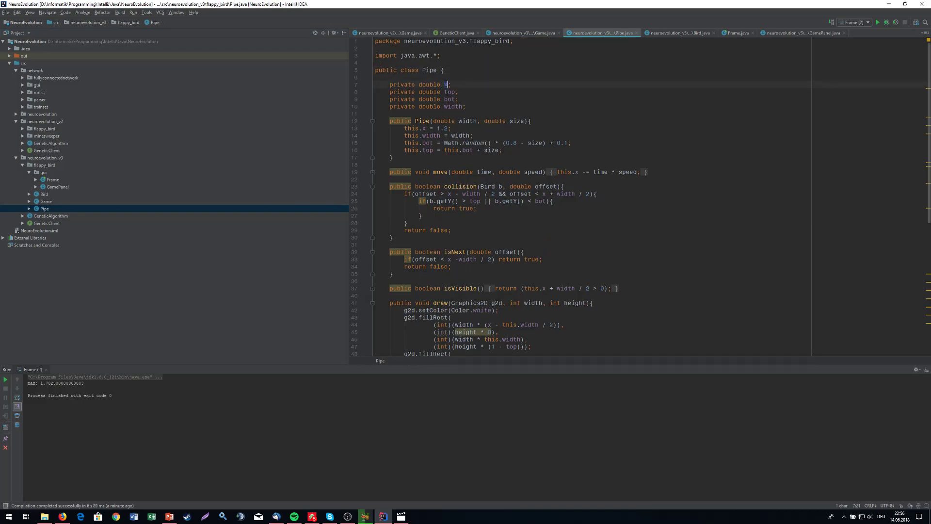
left_click(444, 84)
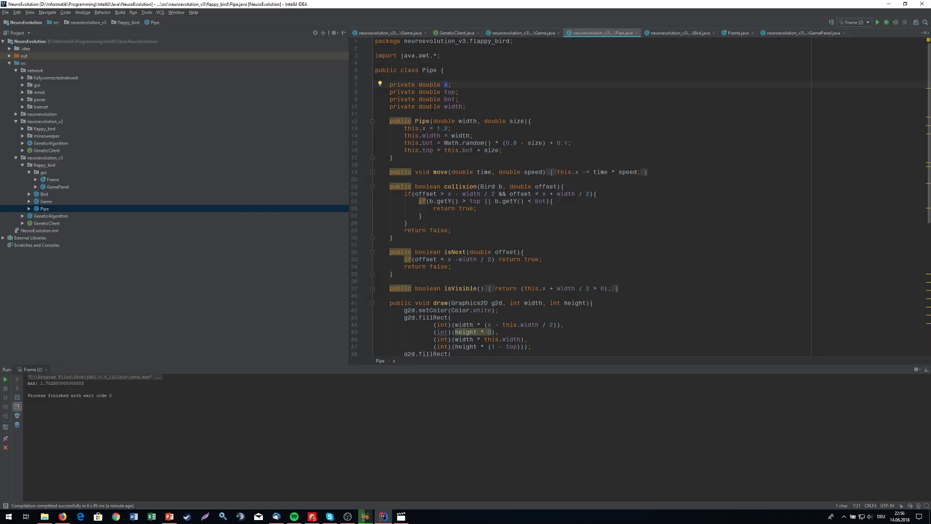
double_click(449, 93)
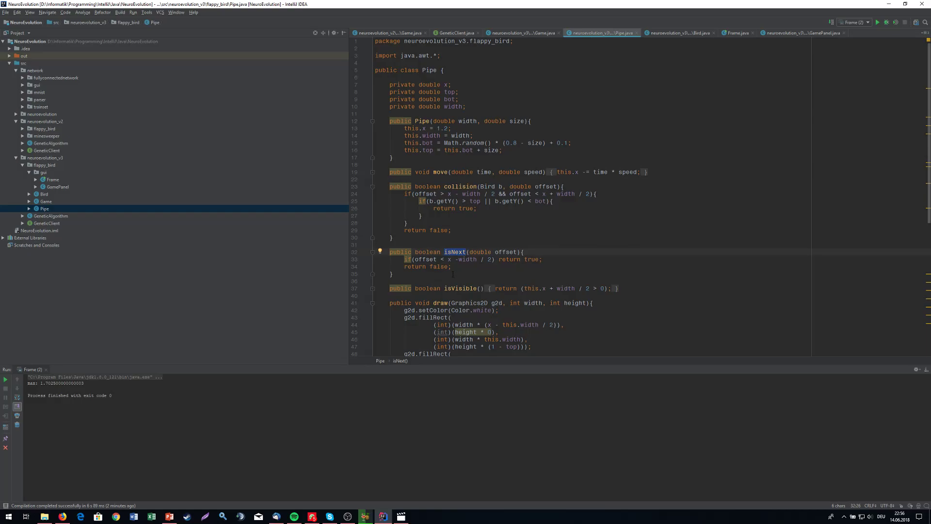
scroll("down", 3)
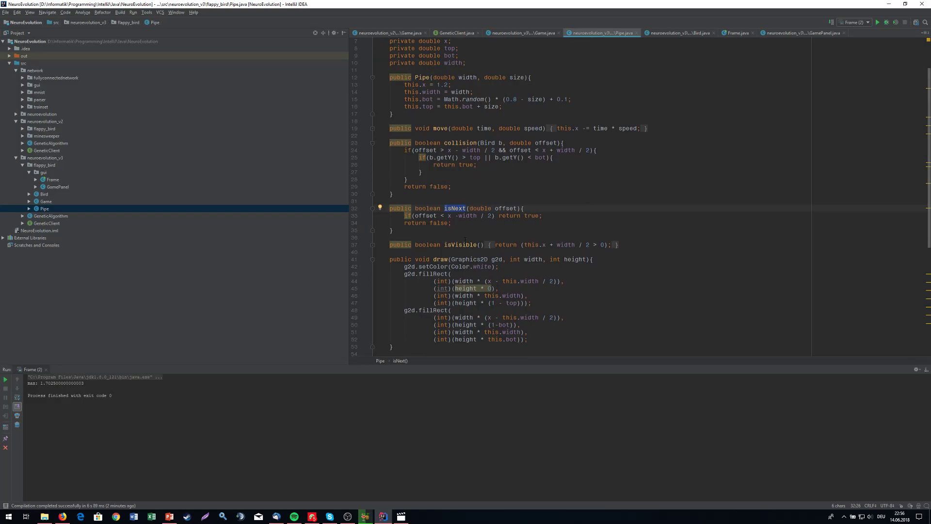
scroll("down", 3)
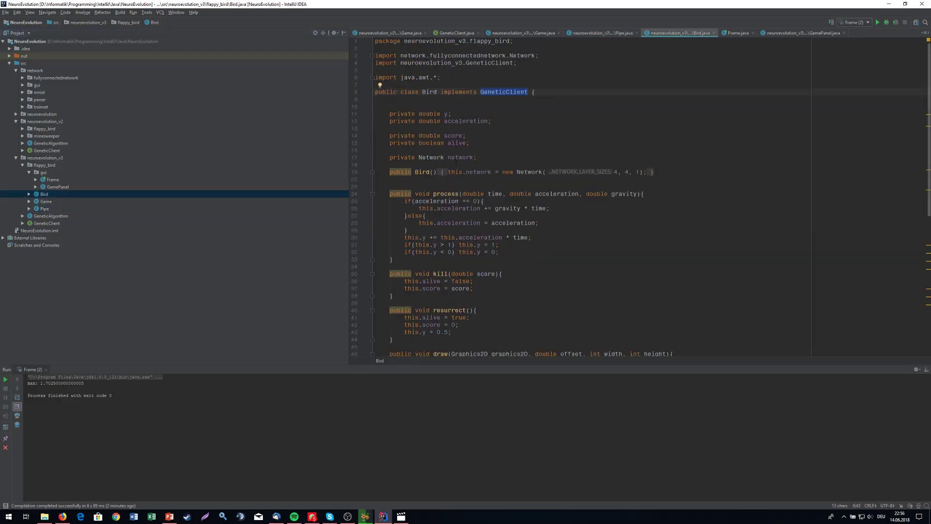
- Highlight the Bird's score field, then switch to the Game.java tab
double_click(452, 135)
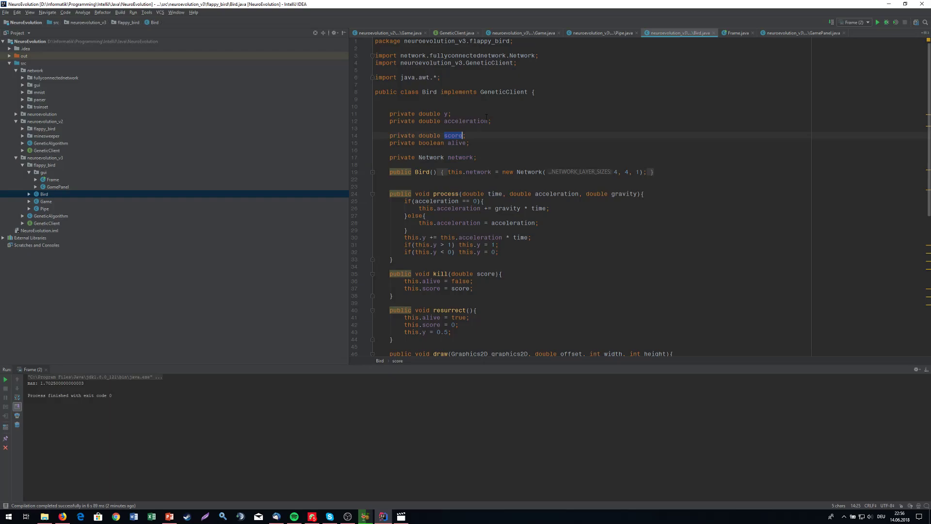
double_click(503, 92)
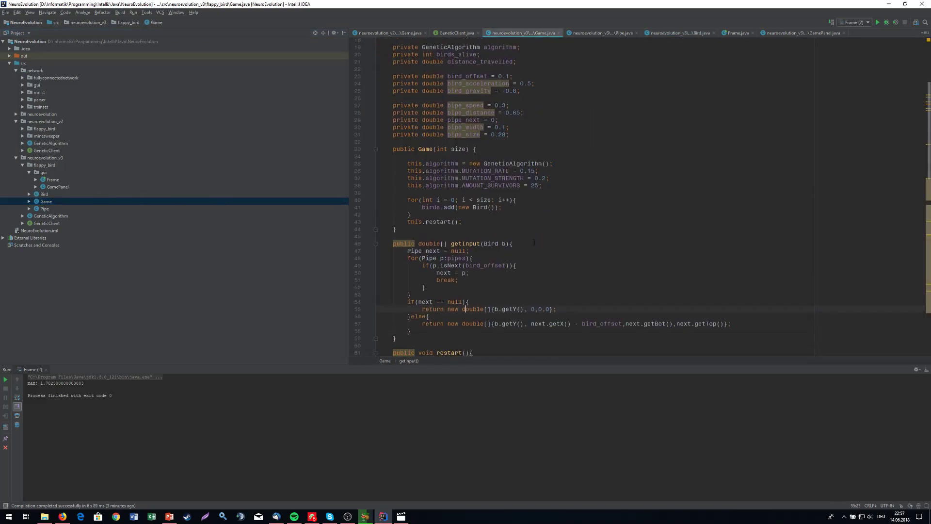
scroll("down", 3)
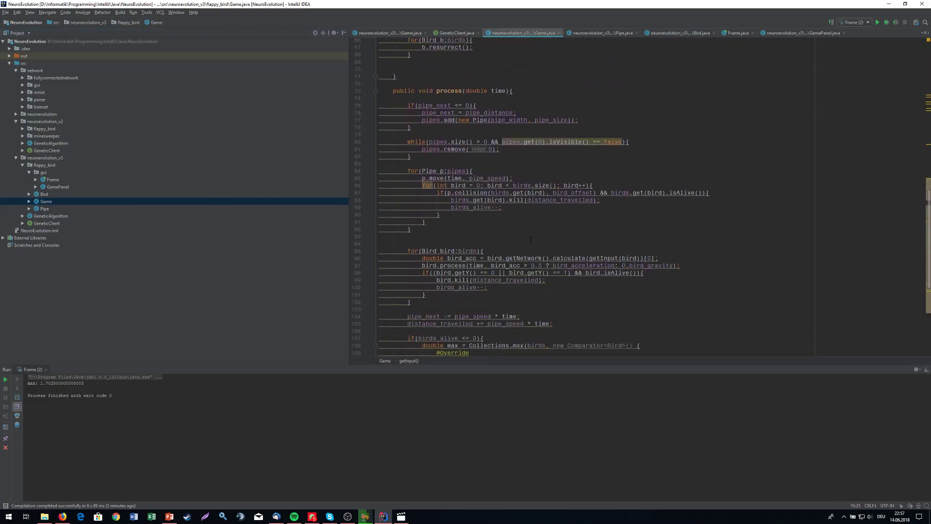
scroll("down", 3)
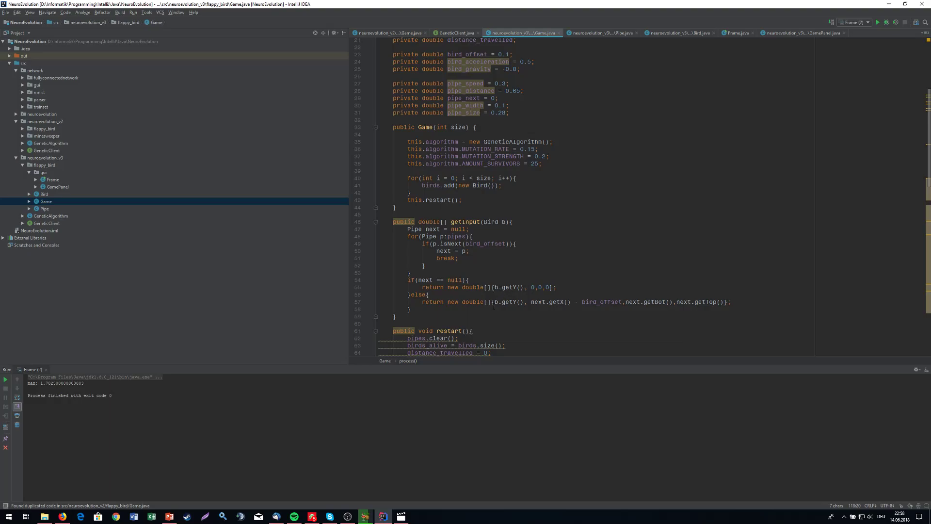
- Highlight next.getBot() in getInput's return statement
double_click(505, 301)
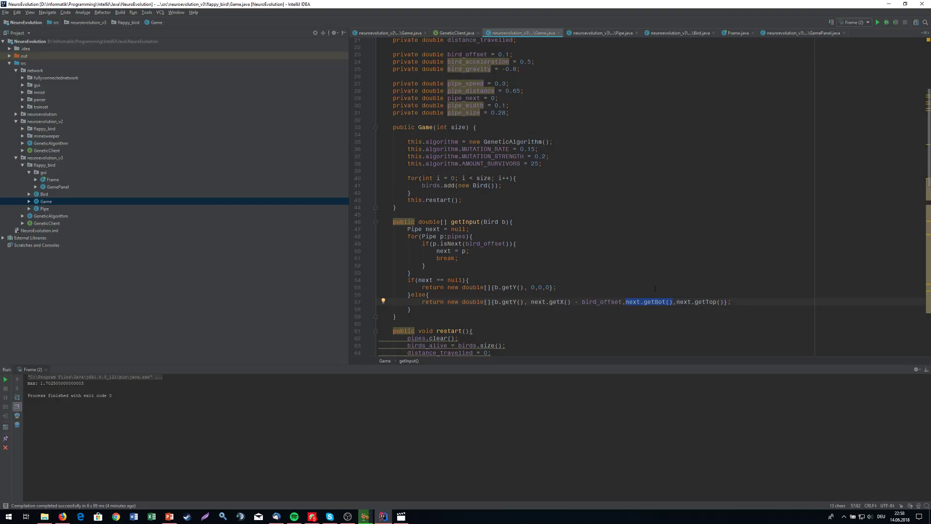
mouse_move(640, 325)
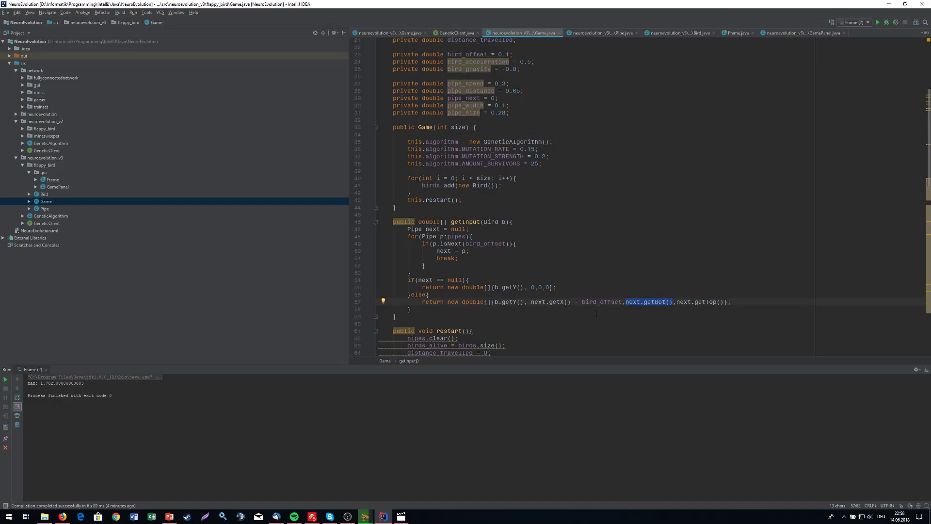
mouse_move(331, 211)
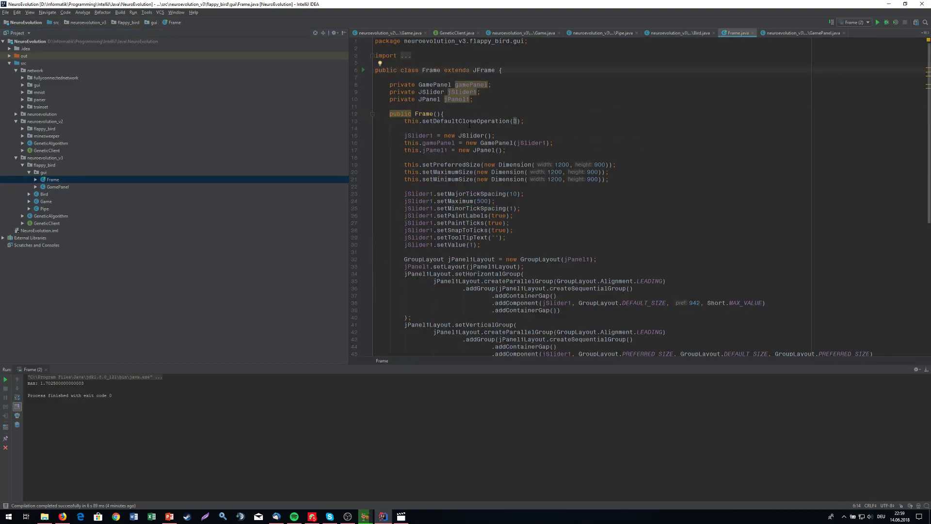
- Scroll through GamePanel's Updater thread and paintComponent code
scroll("down", 3)
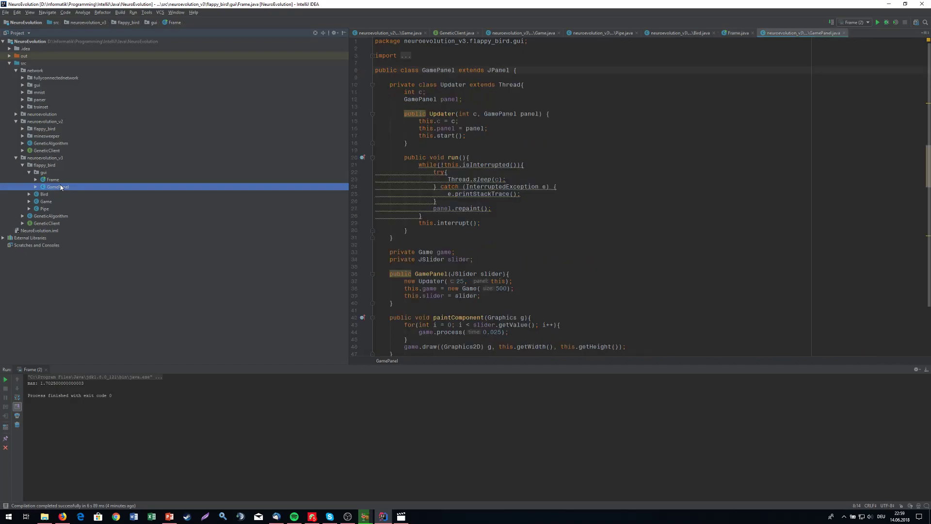
scroll("down", 3)
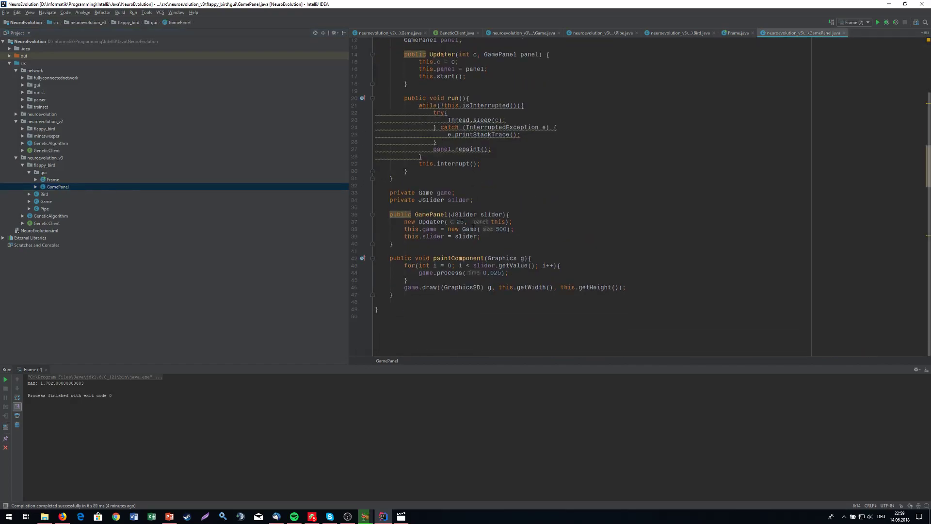
- Change new Game(500) to new Game(1) in GamePanel and switch to Frame.java
double_click(500, 229)
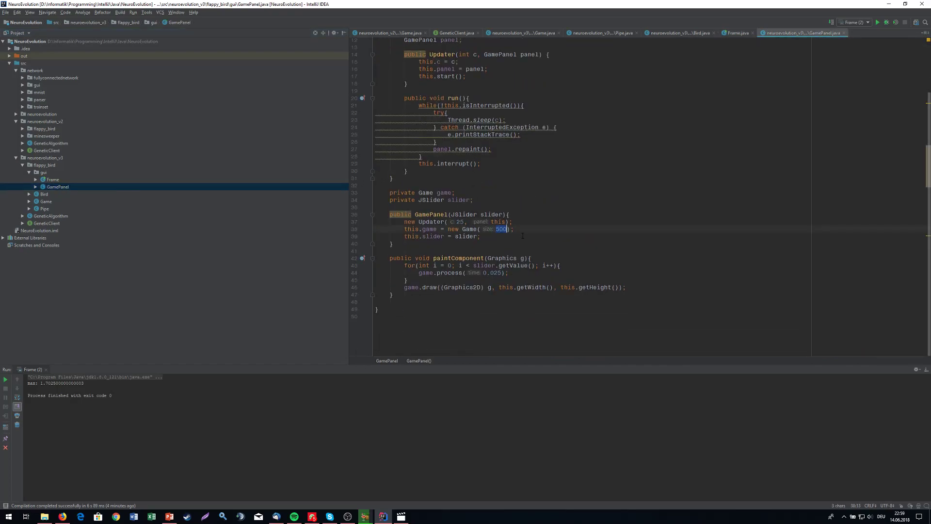
type("1")
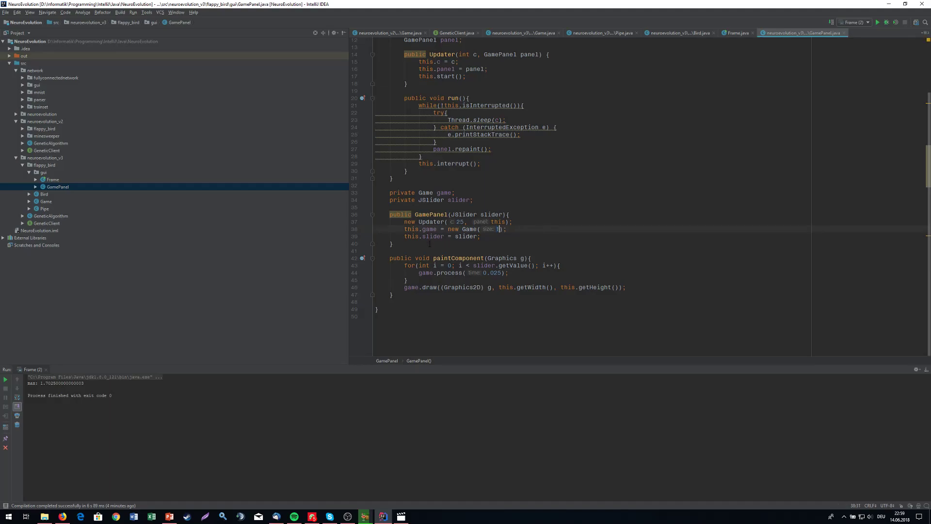
left_click(600, 32)
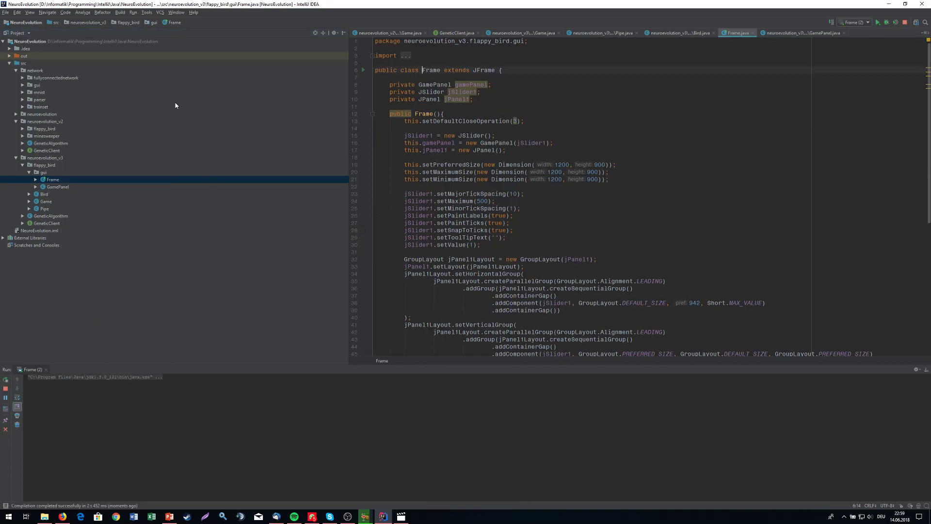
- Move the single-bird game window to the centre and close it to end the run
left_click(878, 22)
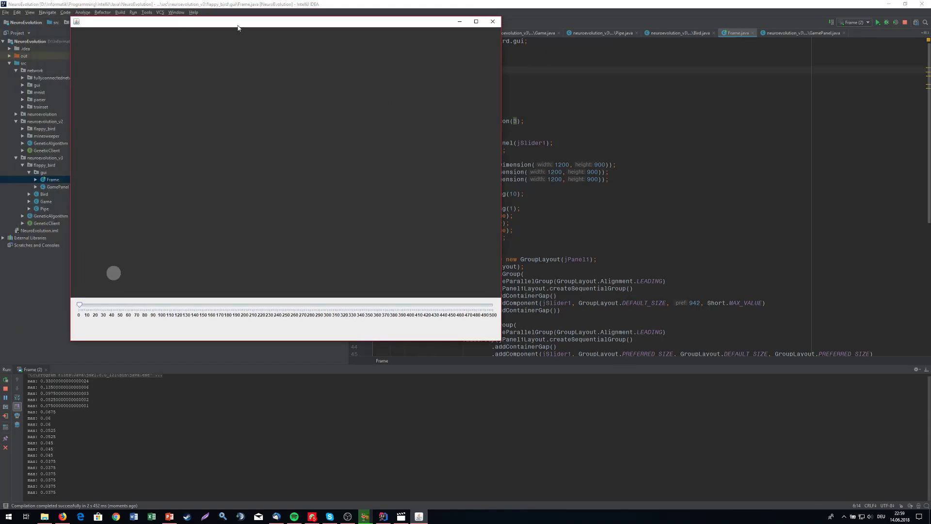
left_click_drag(238, 22, 434, 50)
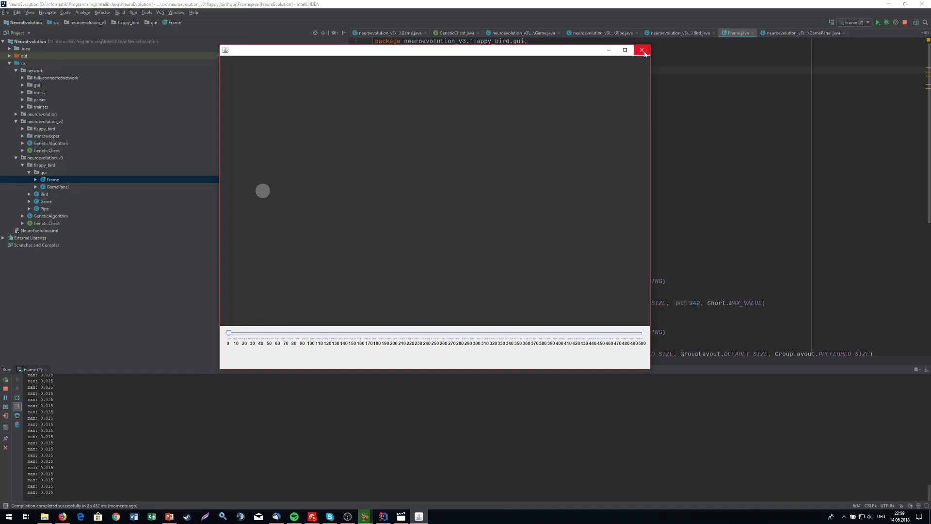
left_click(641, 50)
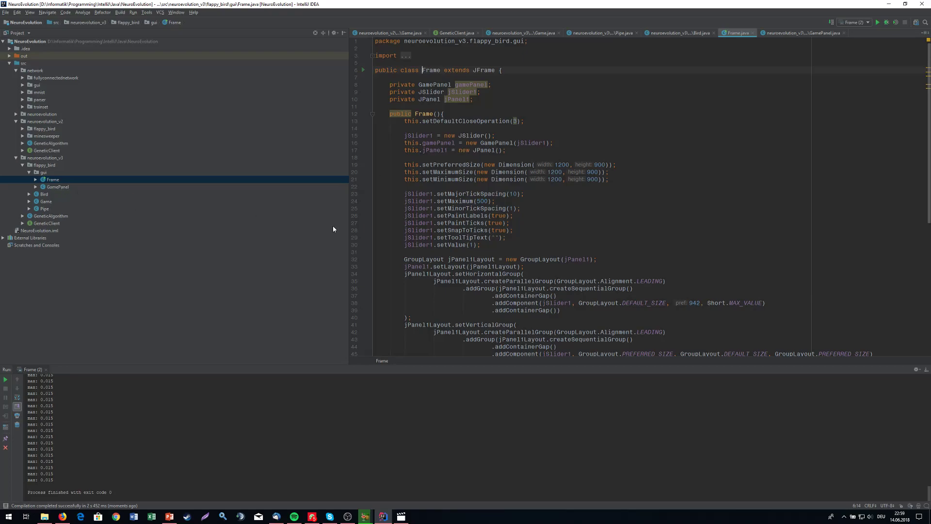
- Scroll GamePanel while restoring Game(500) and relaunching Frame
scroll("down", 3)
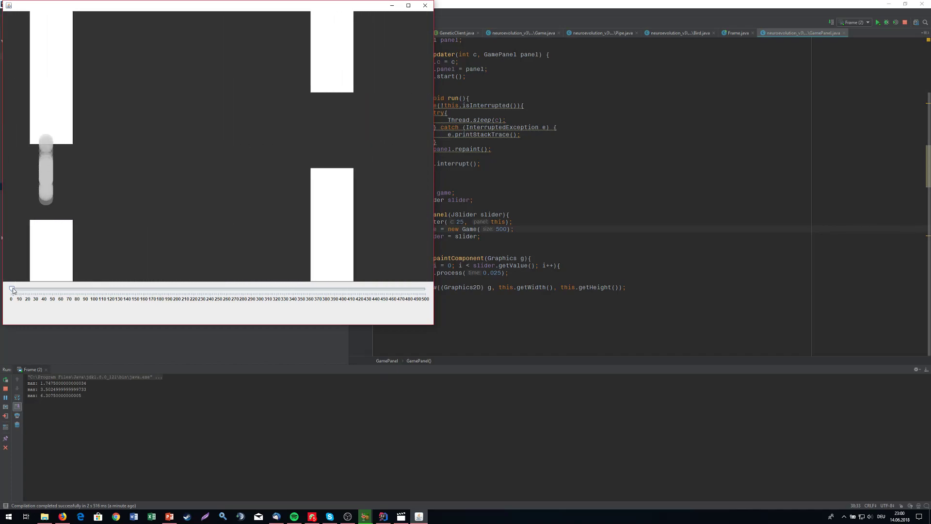
- Drag the speed slider up in stages from 0 through 140 and 180 to about 420
left_click_drag(13, 290, 28, 290)
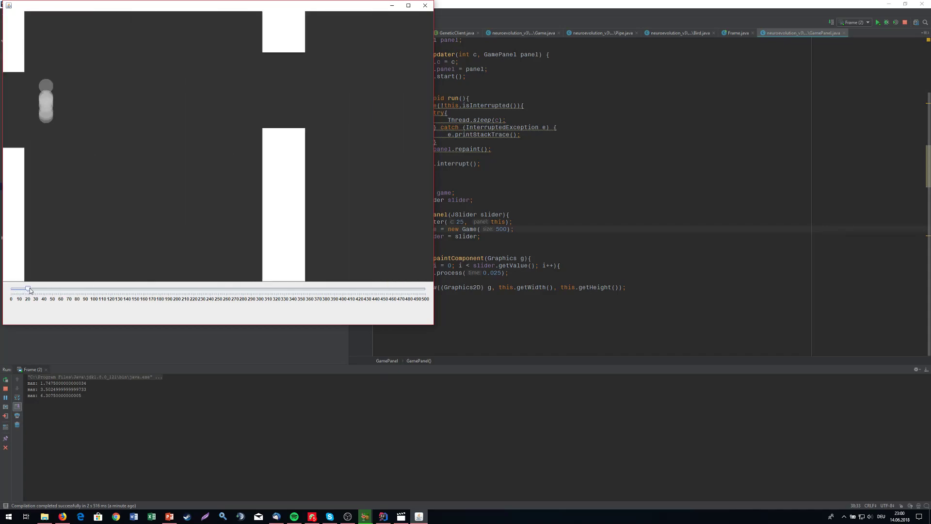
left_click_drag(29, 289, 55, 289)
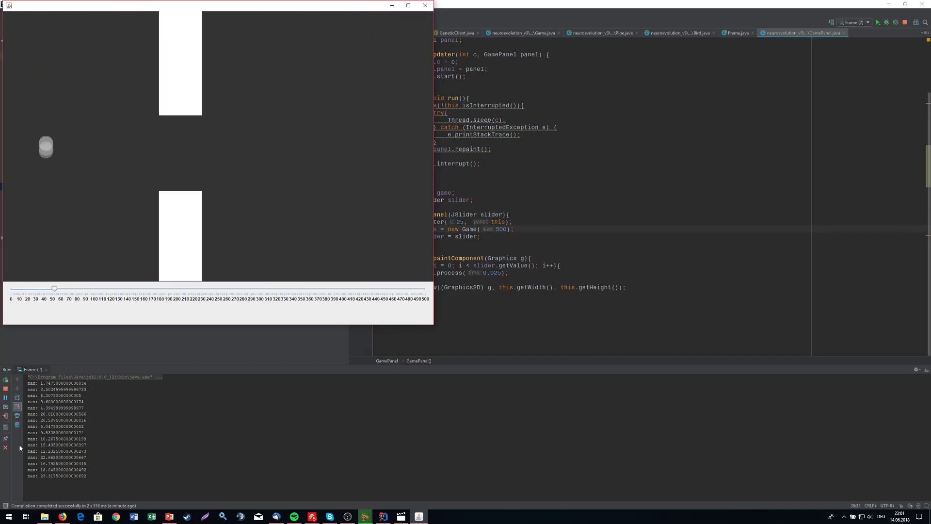
left_click_drag(54, 288, 77, 288)
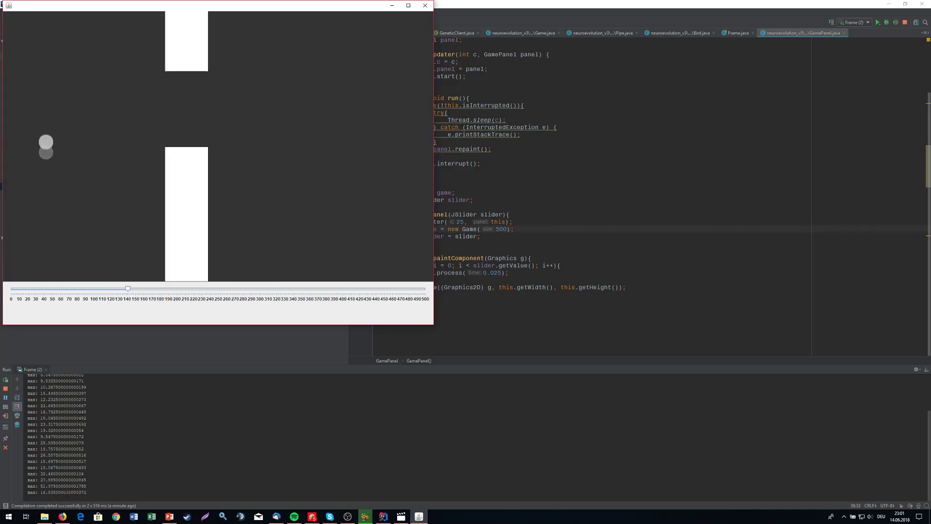
left_click_drag(127, 288, 163, 288)
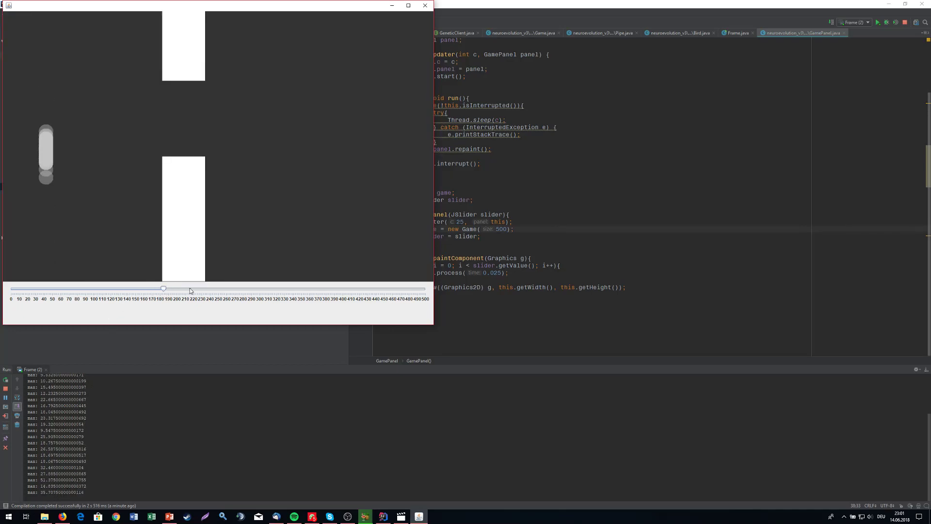
left_click_drag(163, 288, 358, 288)
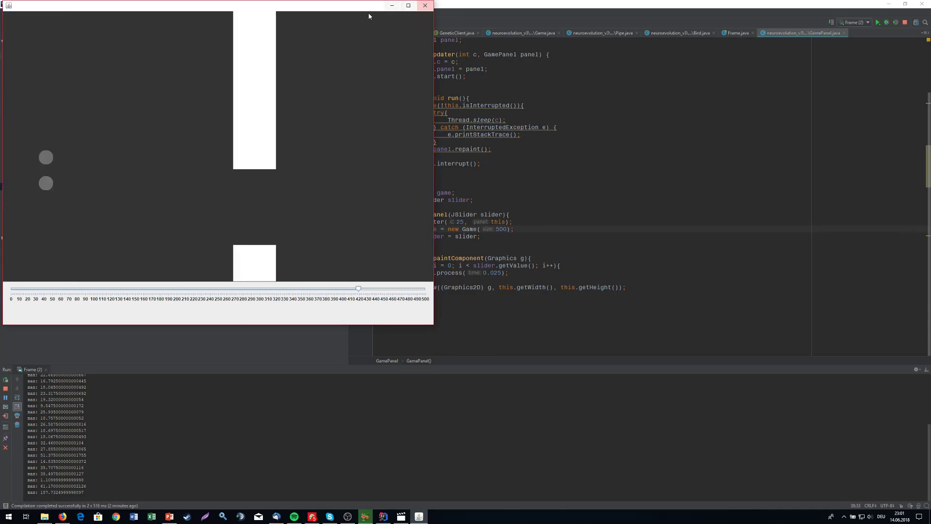
- Minimize the game window while training continues until the best score passes 1500
left_click(425, 5)
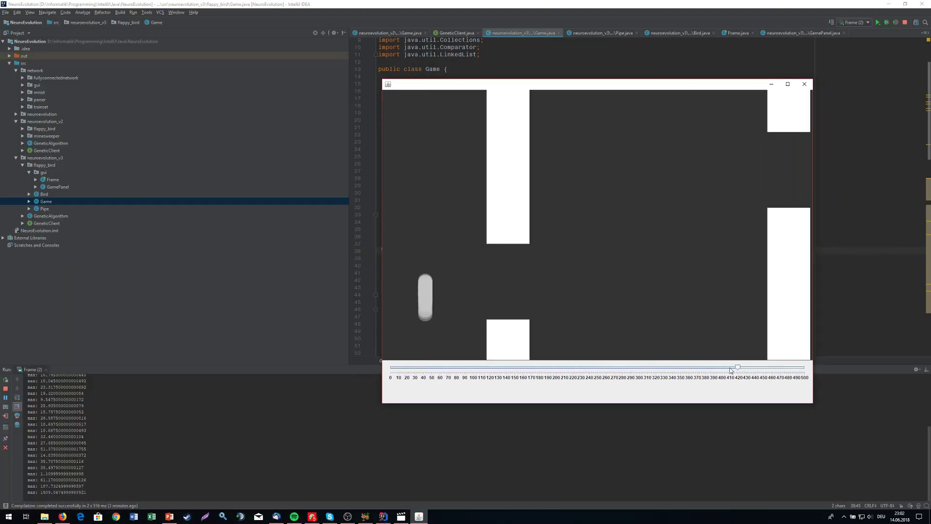
- Drag the speed slider from about 420 back down to the minimum
left_click_drag(737, 367, 710, 367)
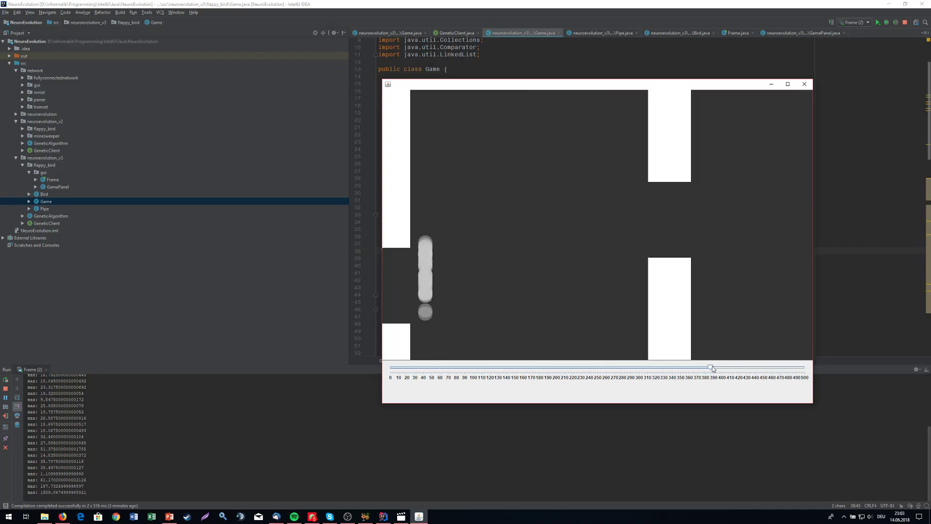
left_click_drag(710, 367, 430, 367)
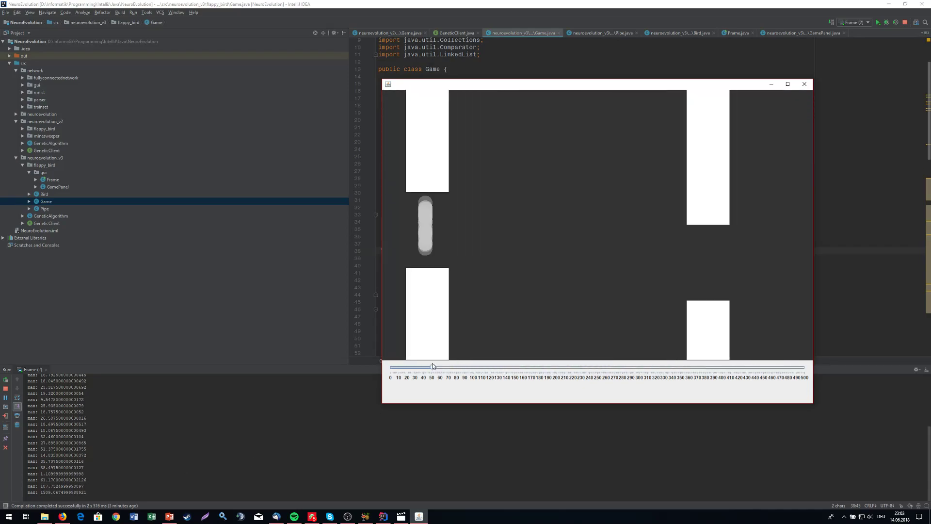
left_click_drag(433, 367, 392, 367)
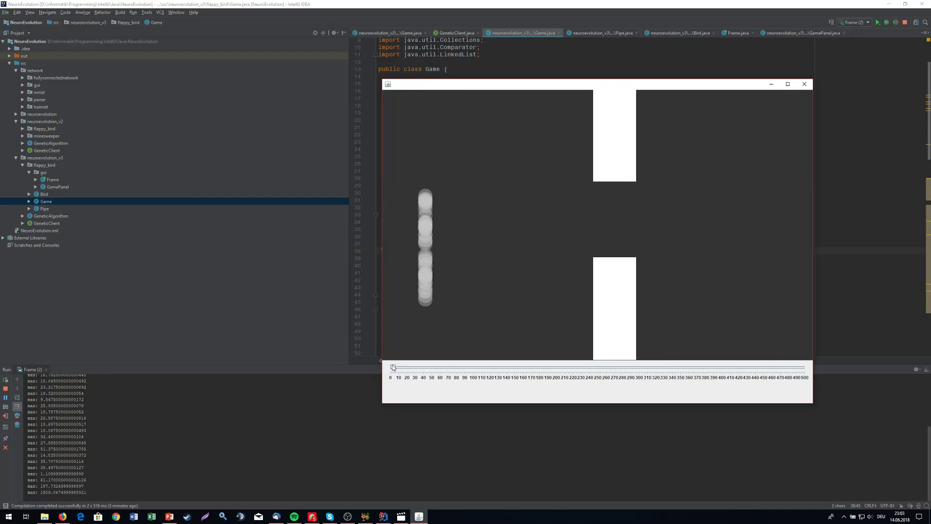